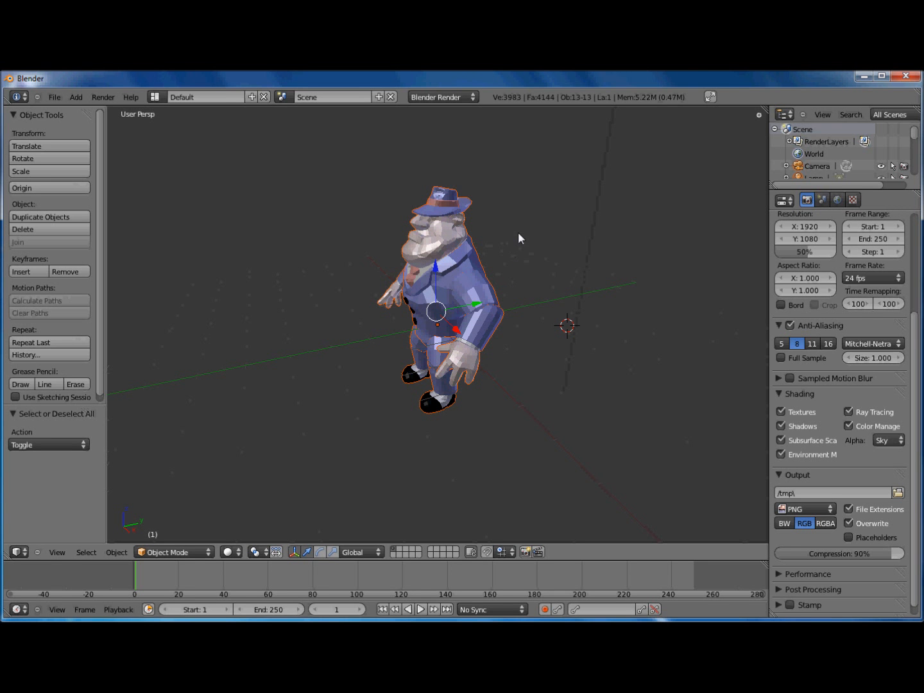
Select the character model and choose File > Export > Wavefront (.obj).
click(529, 246)
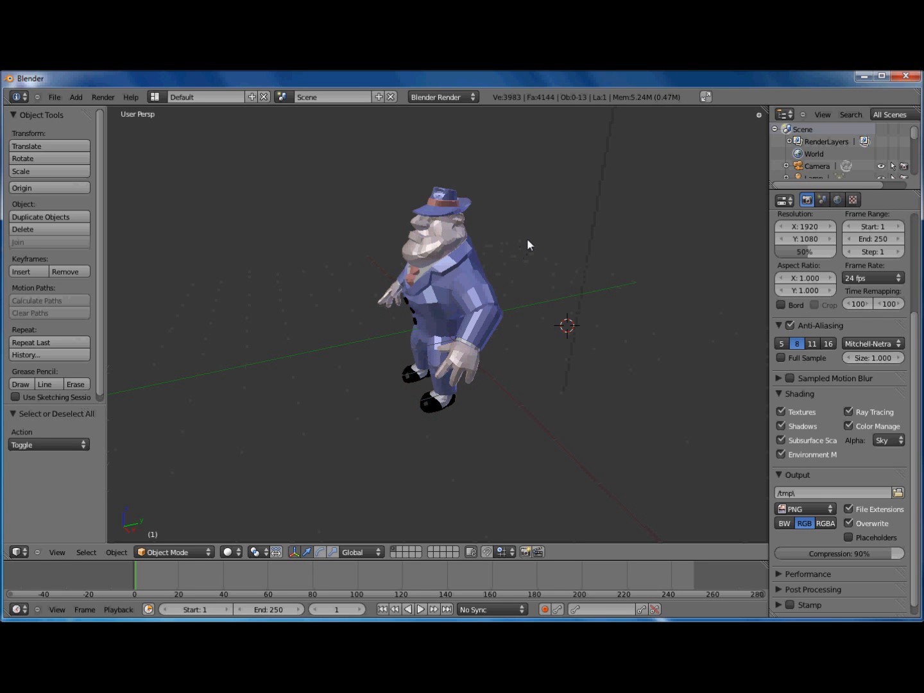
click(436, 301)
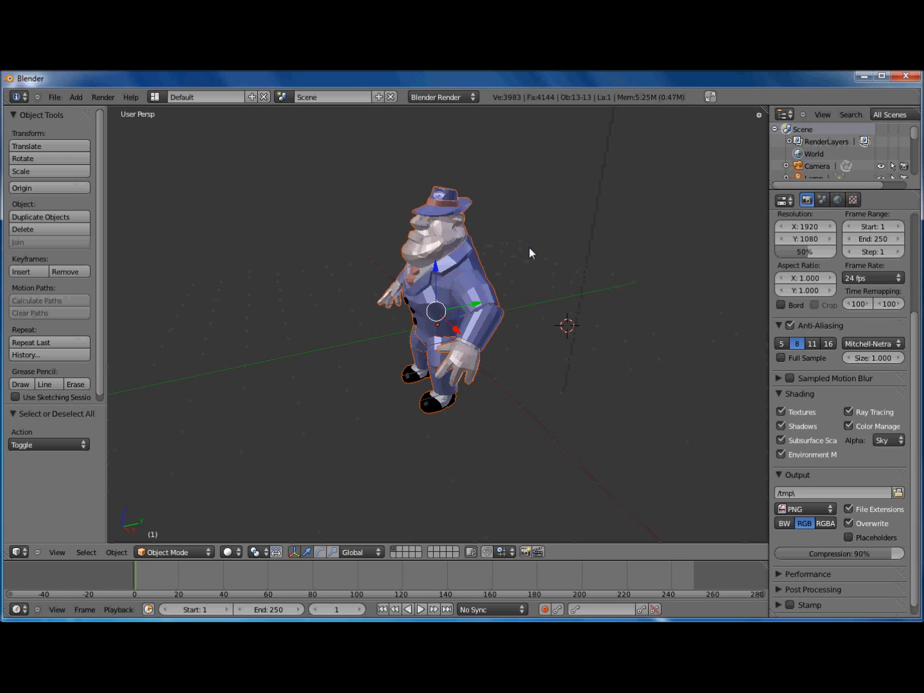
mouse_move(592, 269)
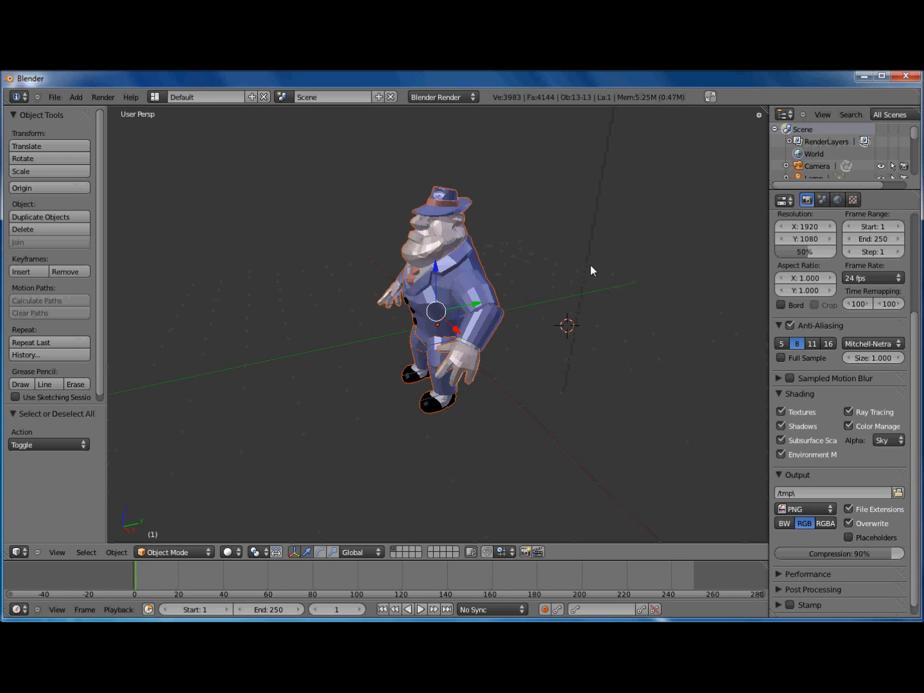
mouse_move(590, 274)
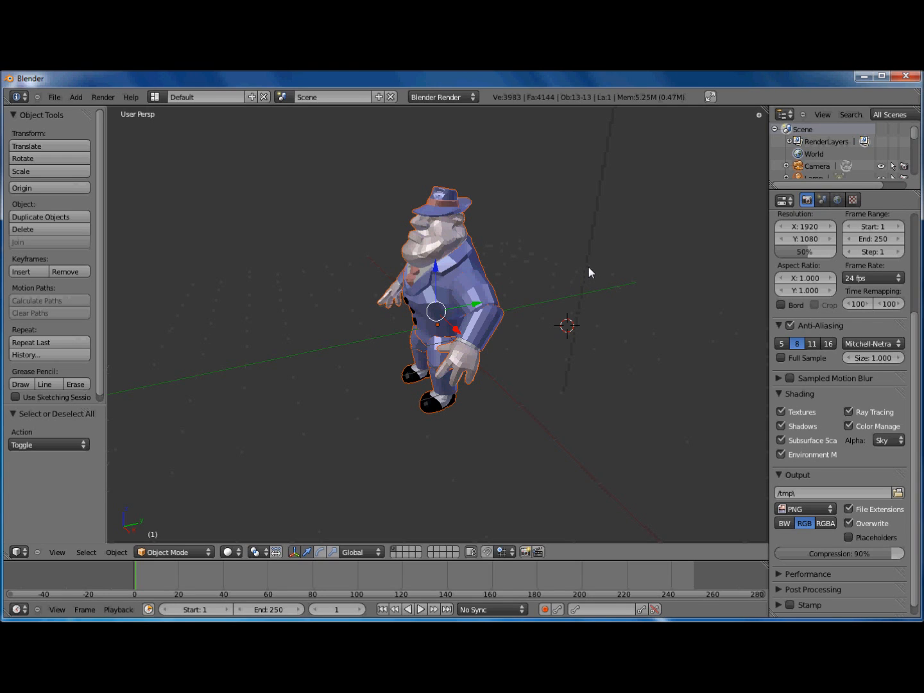
click(54, 98)
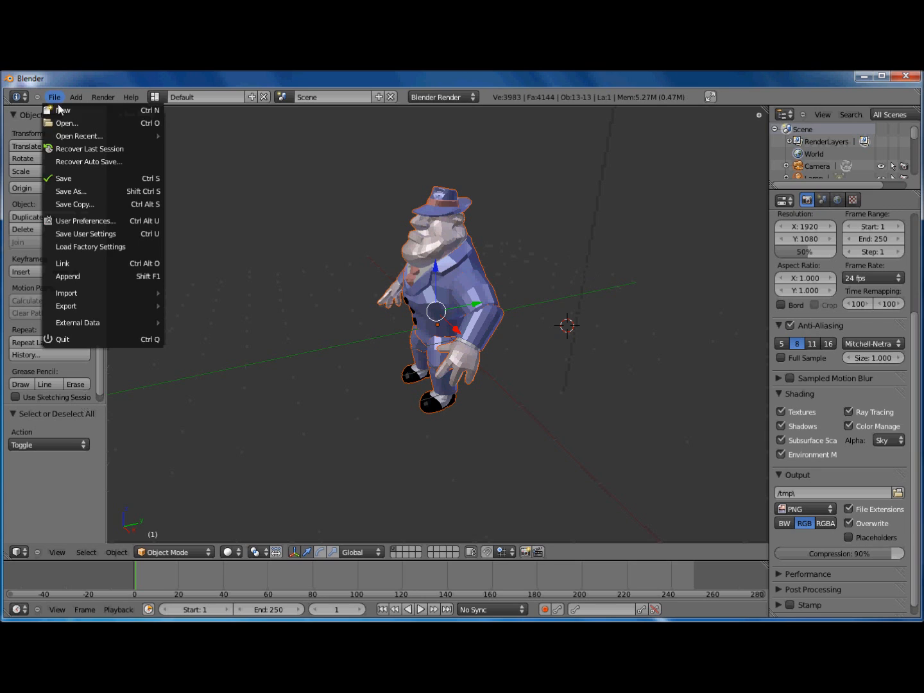
mouse_move(67, 305)
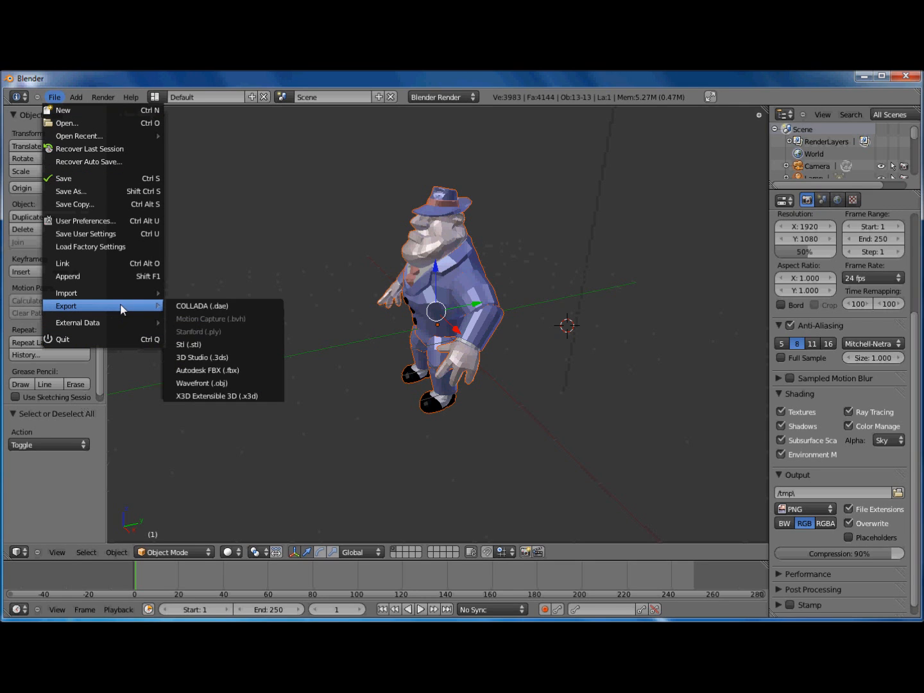
mouse_move(203, 383)
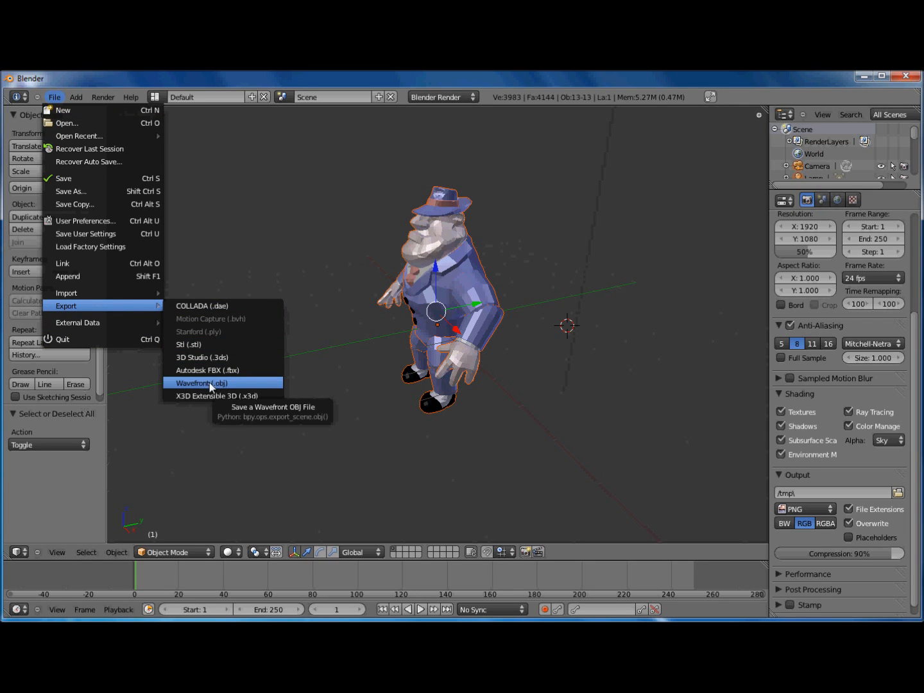
click(202, 383)
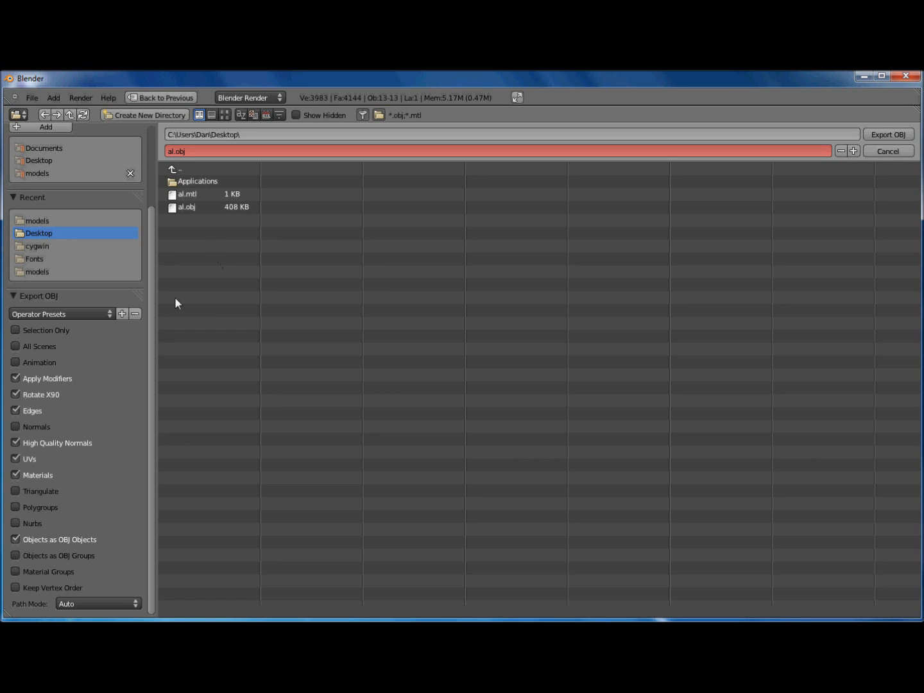
mouse_move(71, 547)
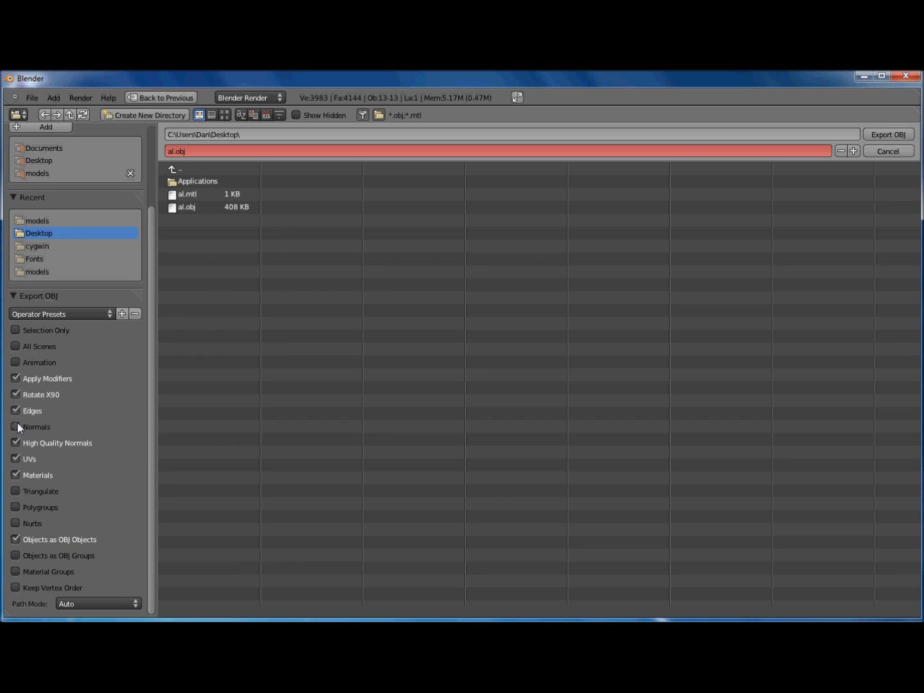
Include normals in the al.obj export to the Desktop.
click(16, 426)
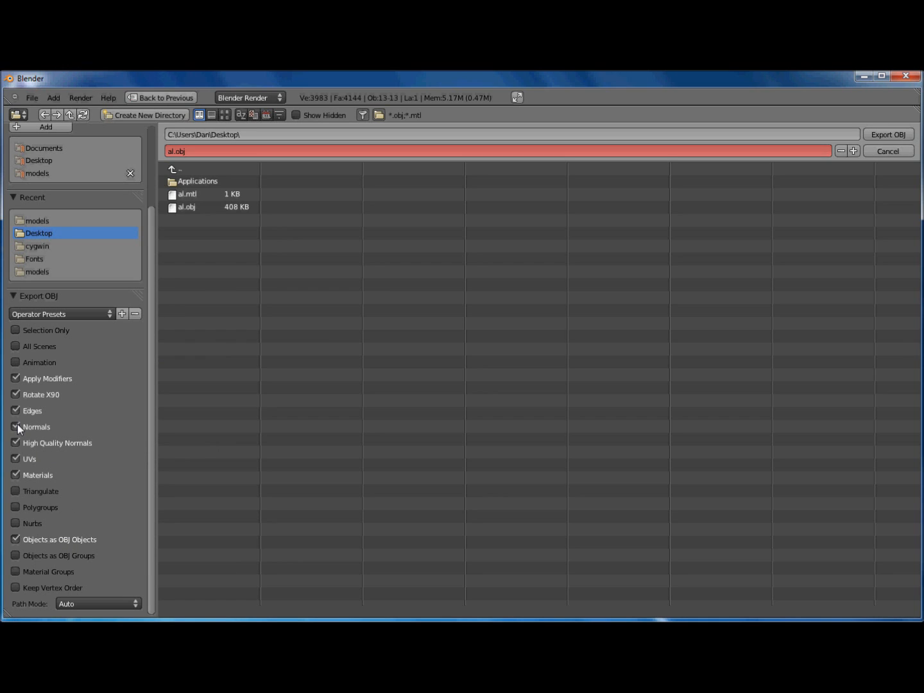
mouse_move(26, 432)
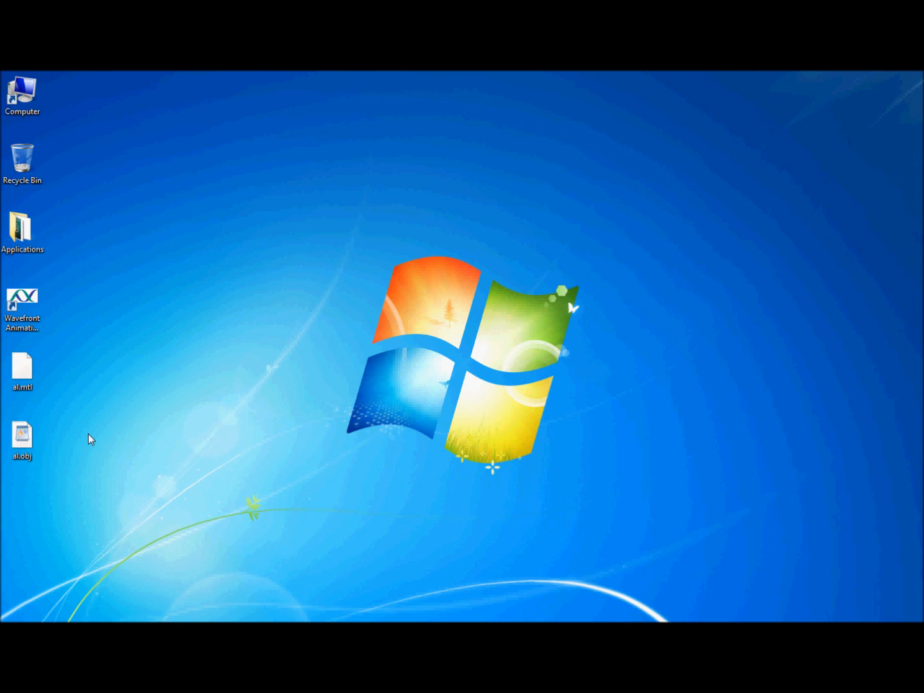
Pick the Wavefront Animation Studio shortcut on the desktop beside al.obj and al.mtl.
click(23, 300)
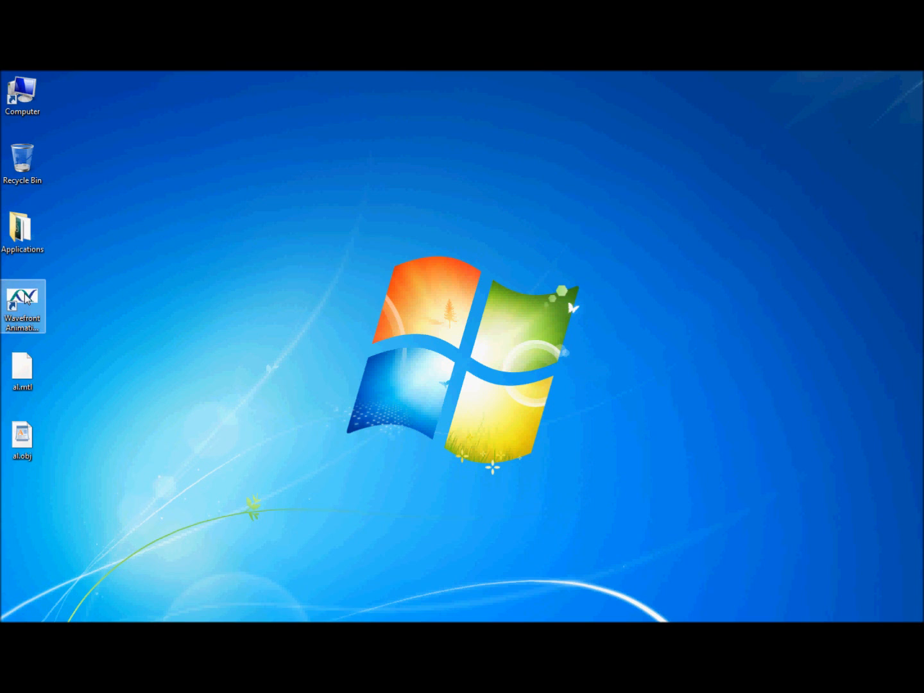
Launch Wavefront Animation Studio and load the al.obj model from the desktop.
double_click(23, 306)
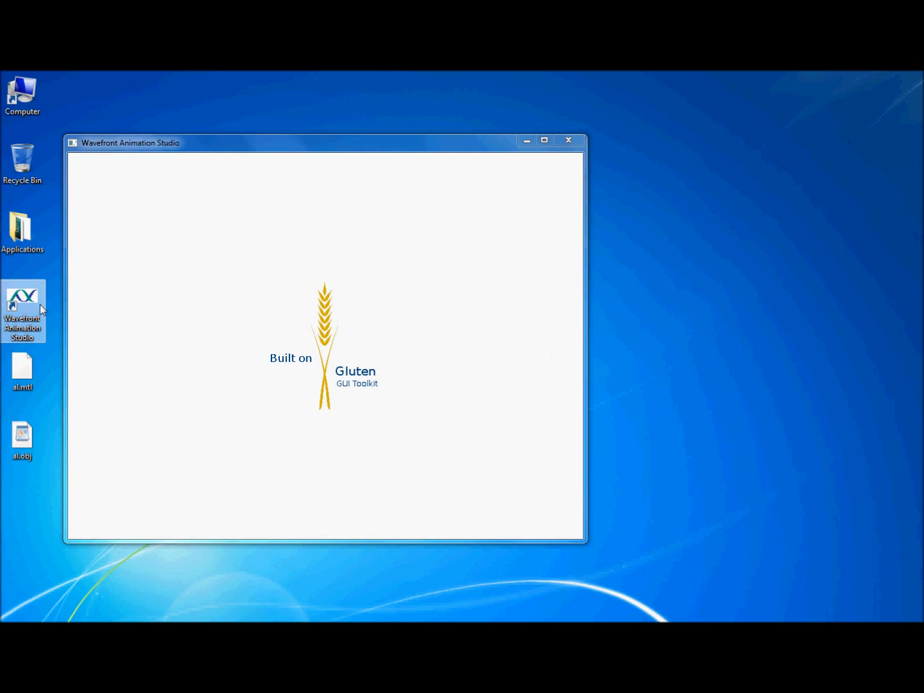
mouse_move(347, 368)
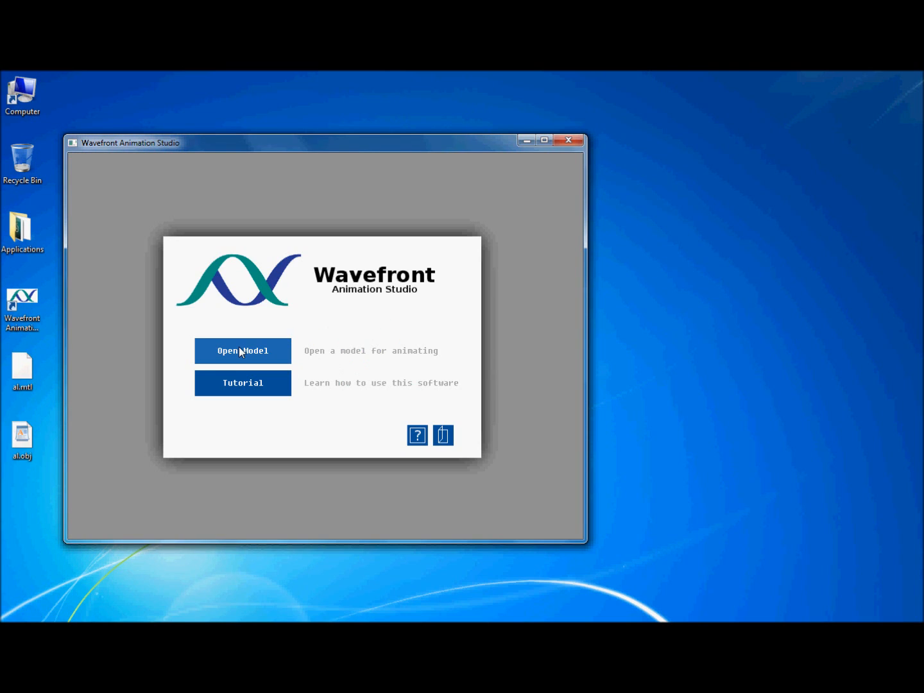
click(242, 350)
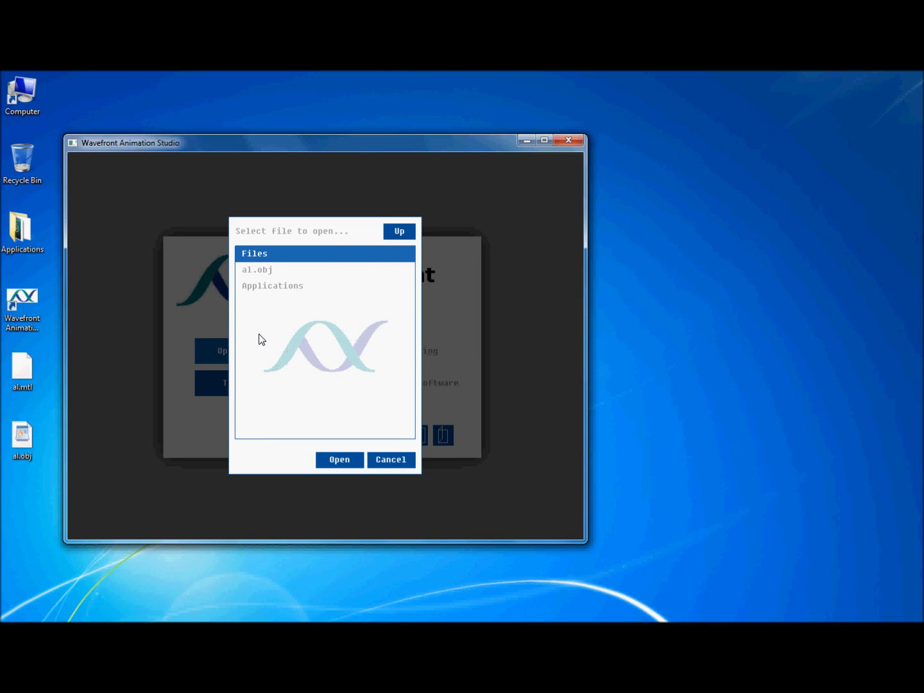
click(257, 269)
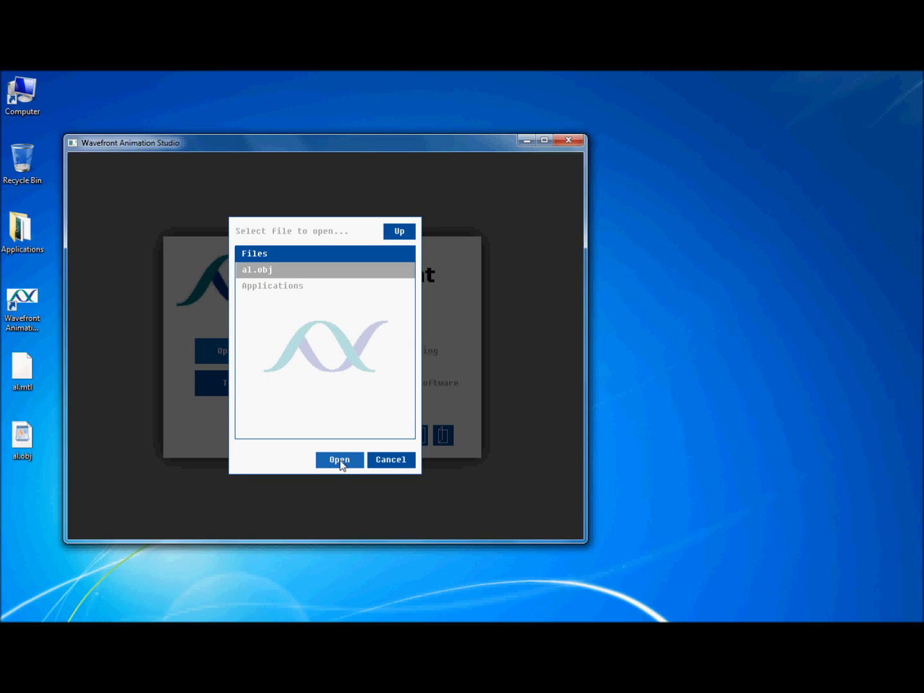
click(339, 460)
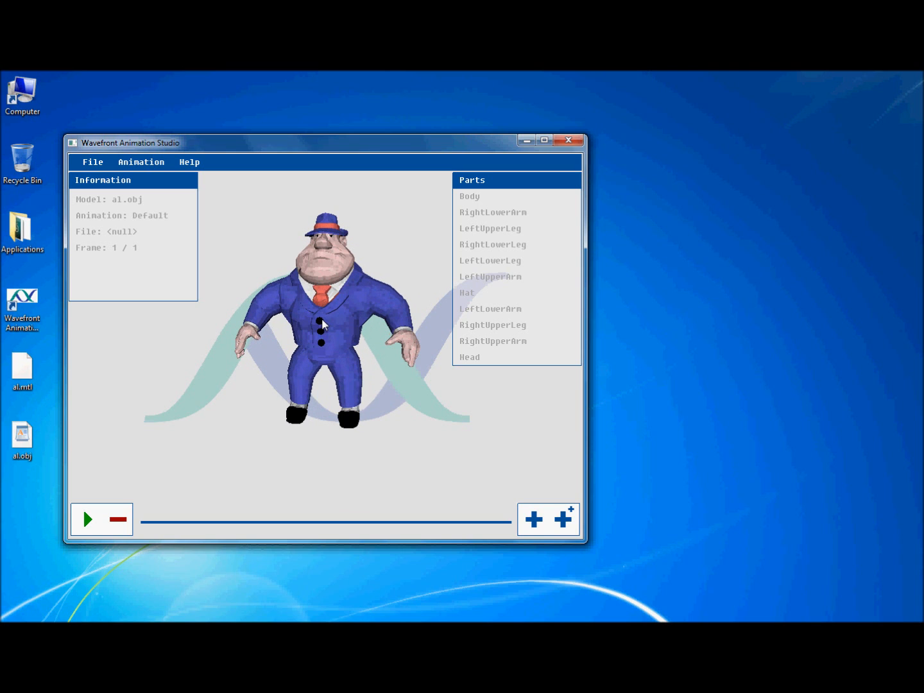
Highlight the Head and then the RightUpperLeg parts in red on the model.
click(470, 196)
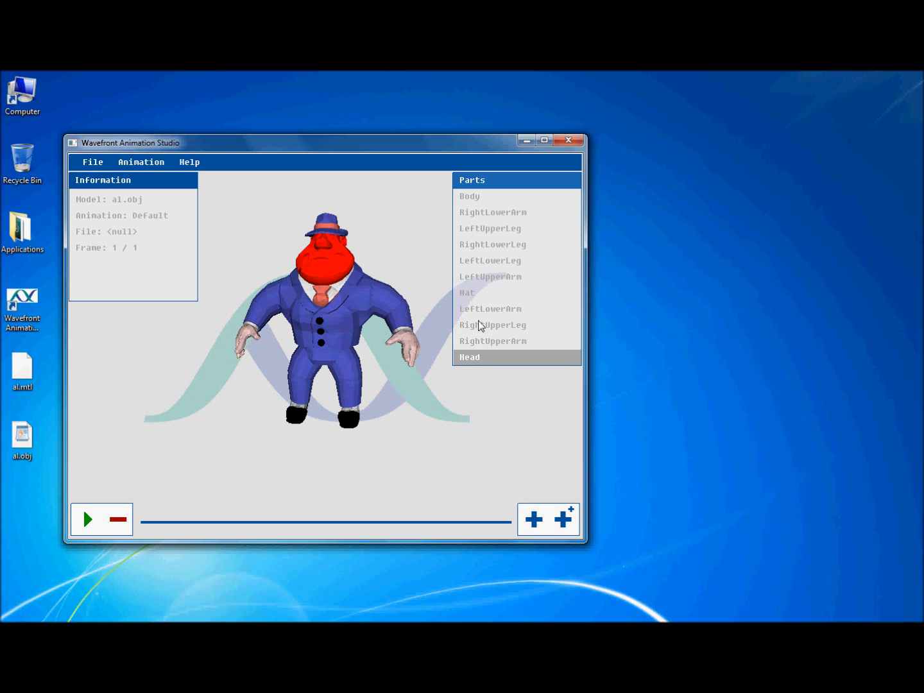
click(493, 325)
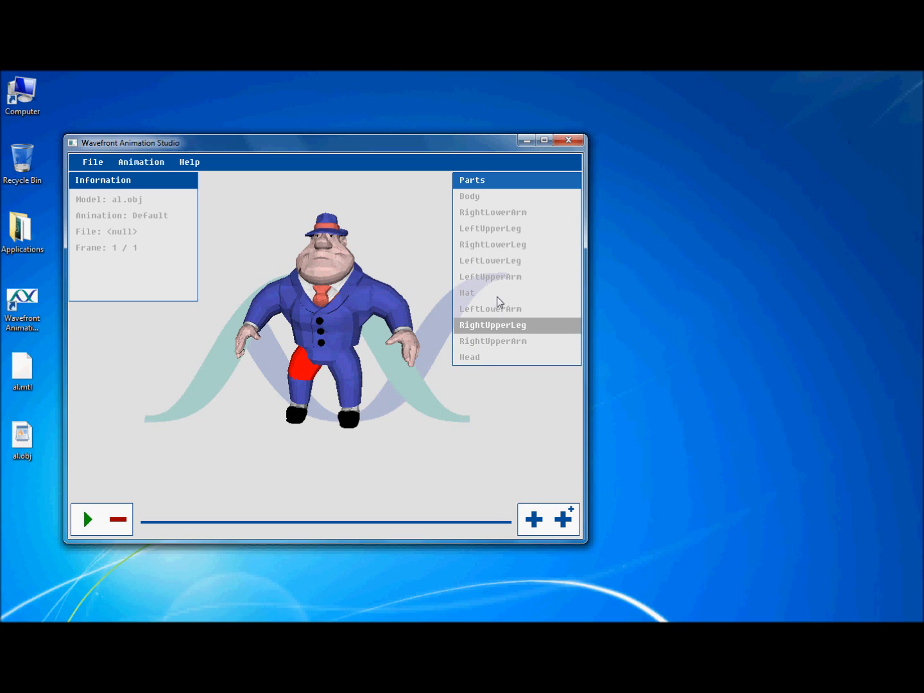
mouse_move(452, 249)
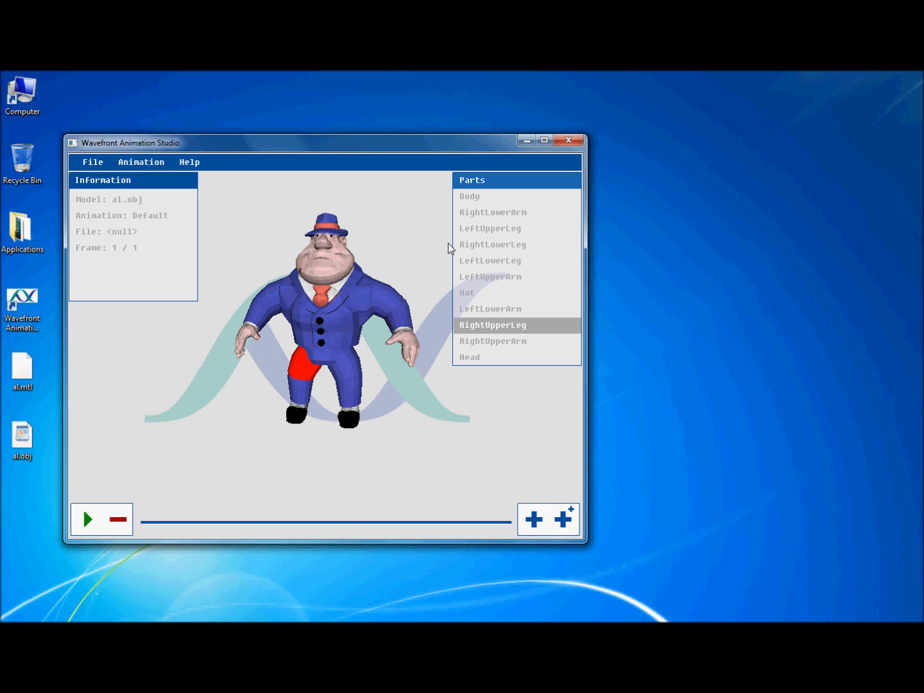